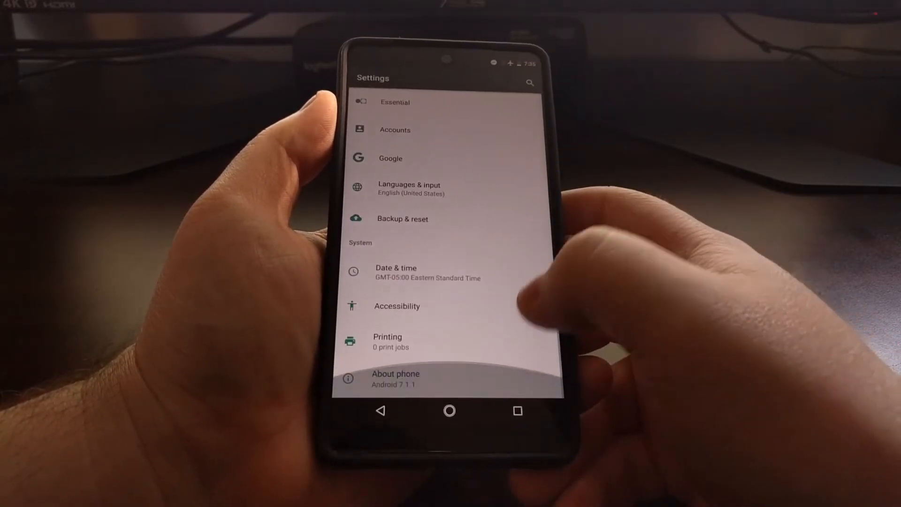
- Leave Settings after confirming Android 7.1.1 and bring up the Power off/Restart menu
click(396, 374)
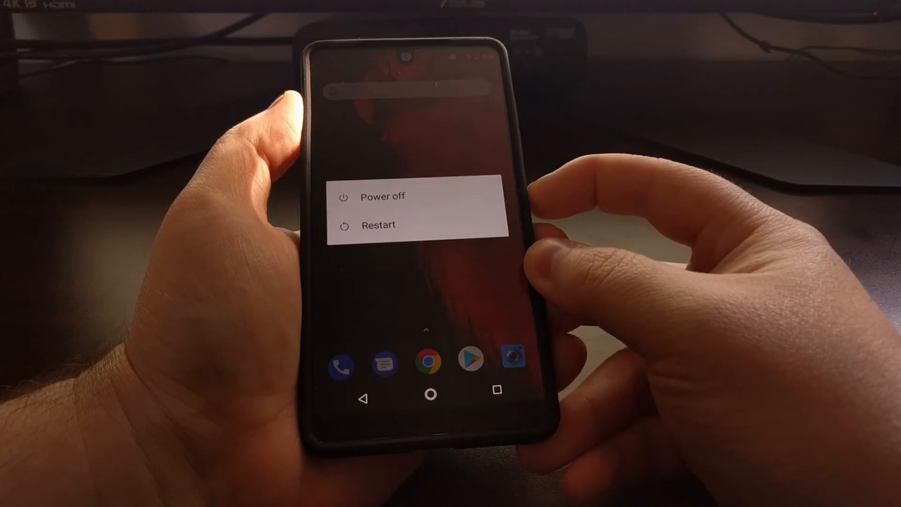
- Power off the phone, boot into fastboot, and move toward Recovery mode
click(382, 196)
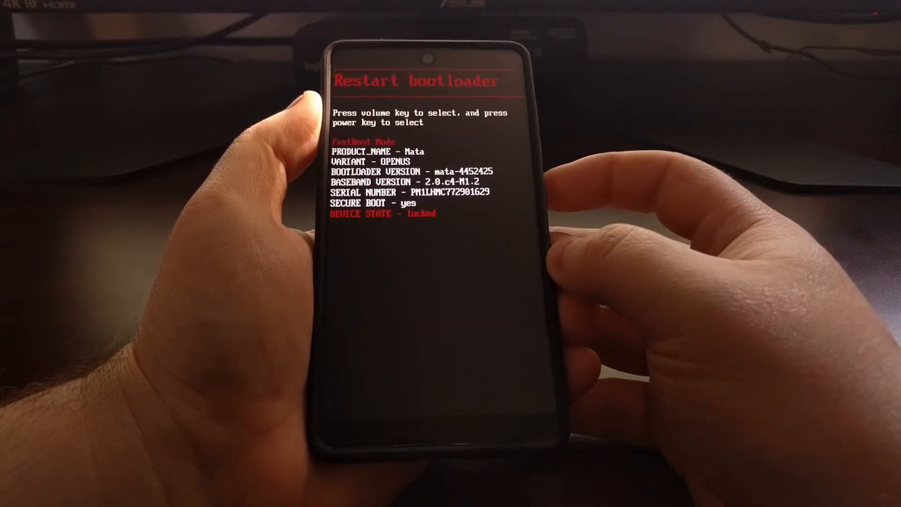
key(volumedown)
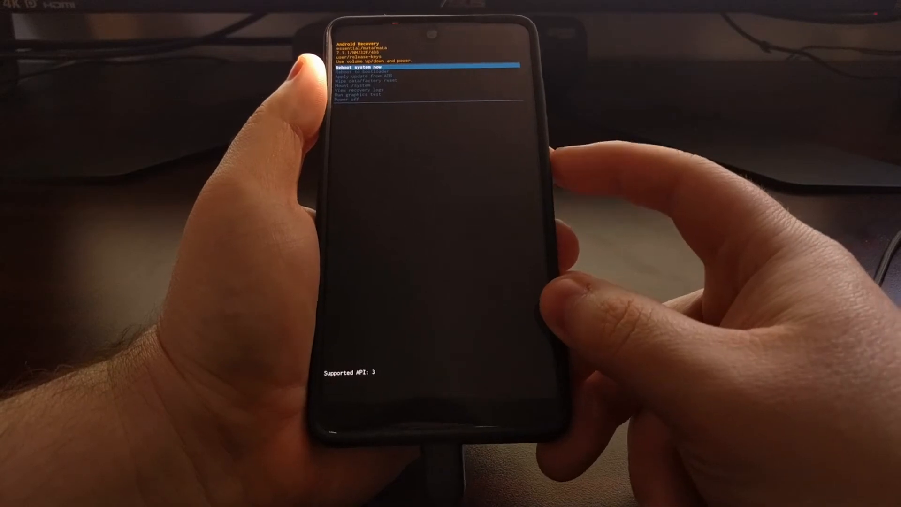
- In Android Recovery, move down toward the Apply update from ADB option
key(volumedown)
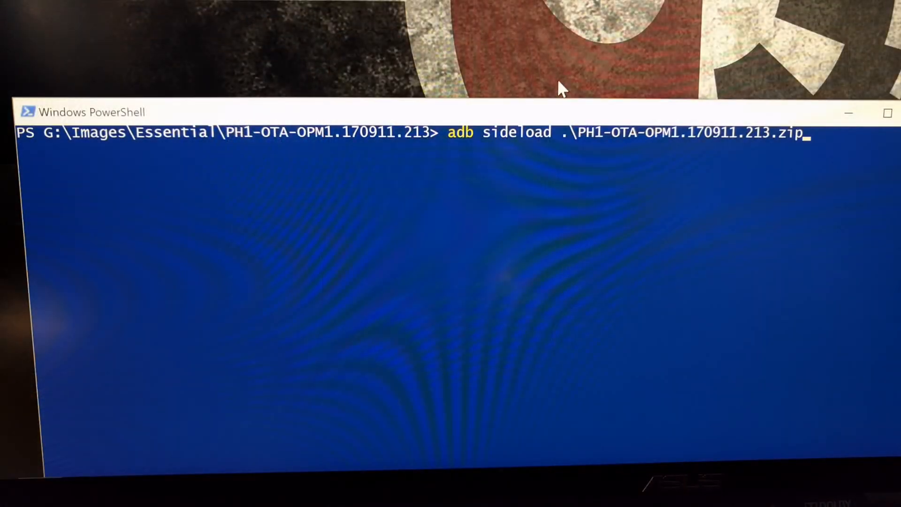
mouse_move(471, 121)
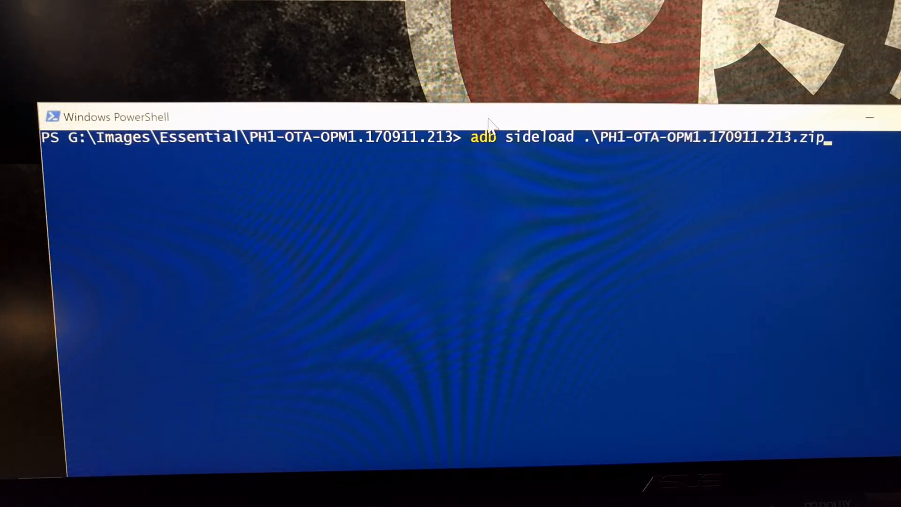
mouse_move(483, 114)
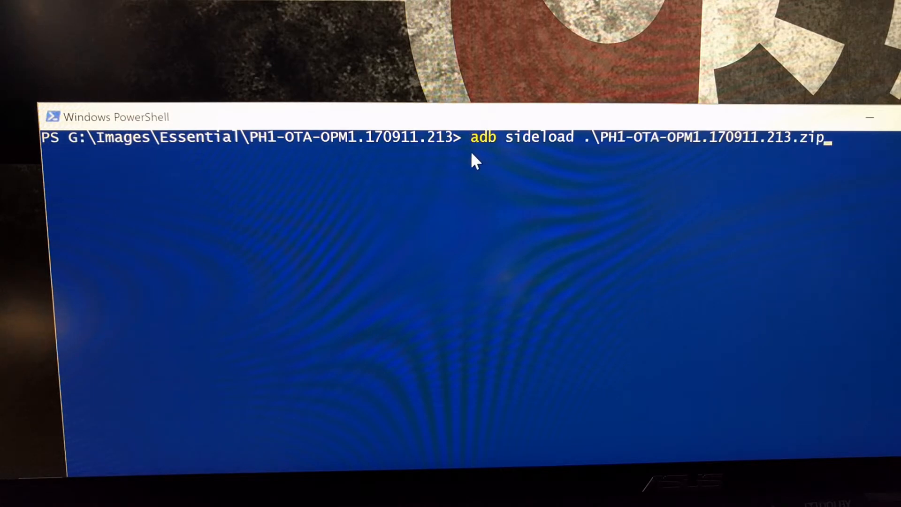
mouse_move(819, 152)
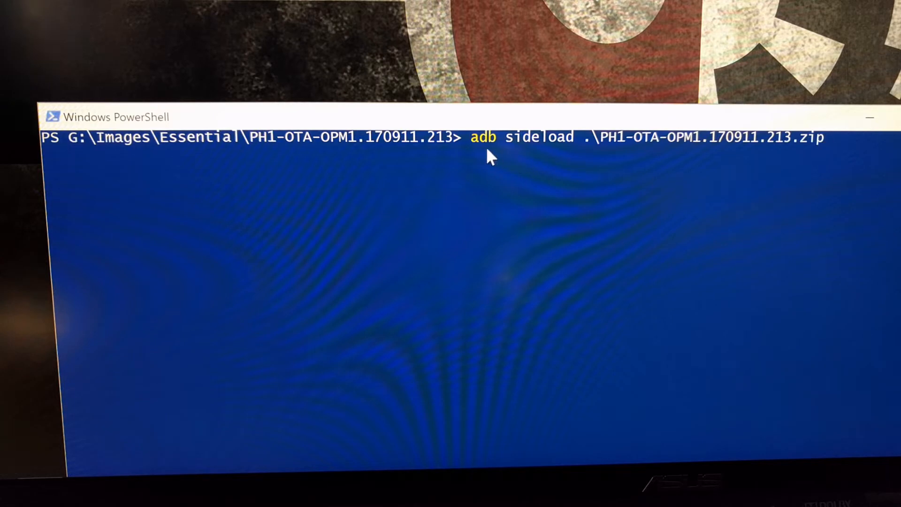
mouse_move(482, 153)
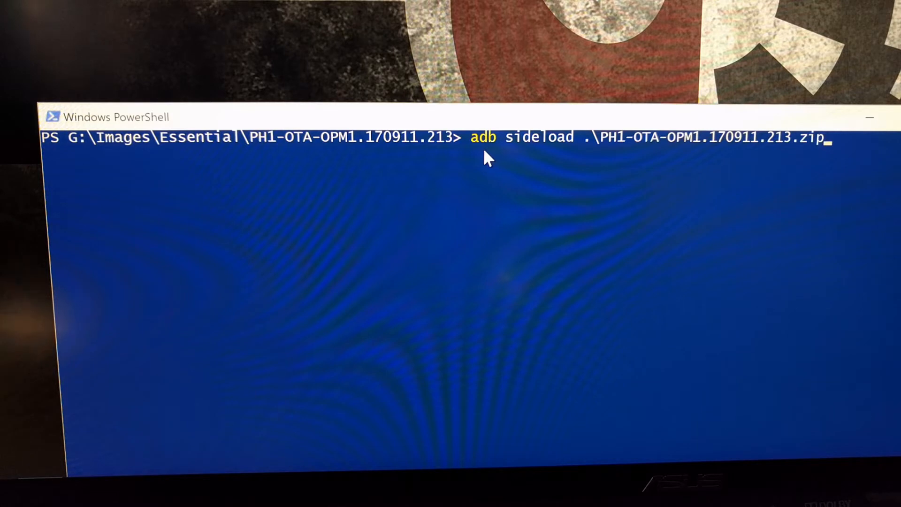
mouse_move(468, 175)
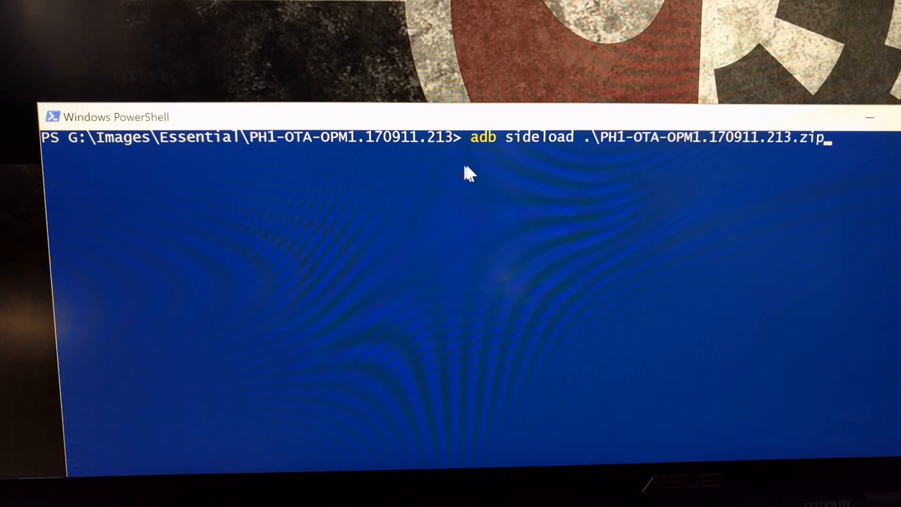
mouse_move(488, 151)
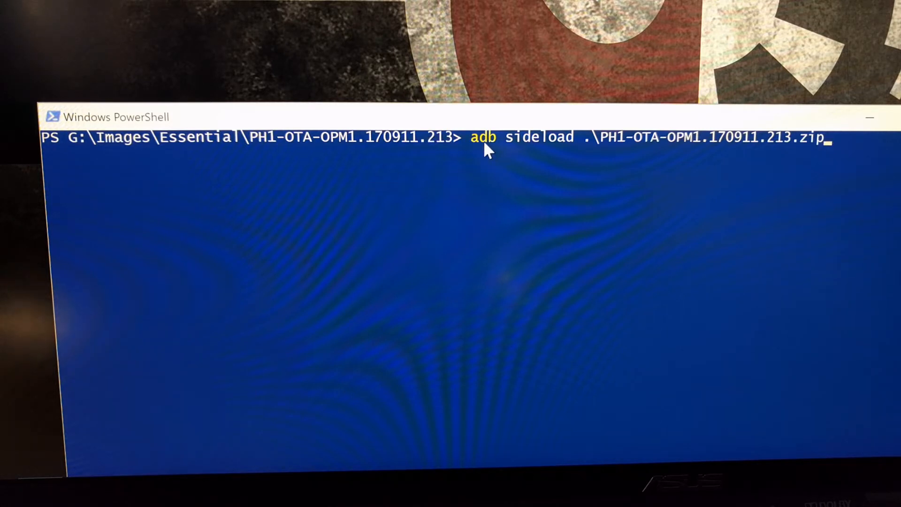
mouse_move(507, 158)
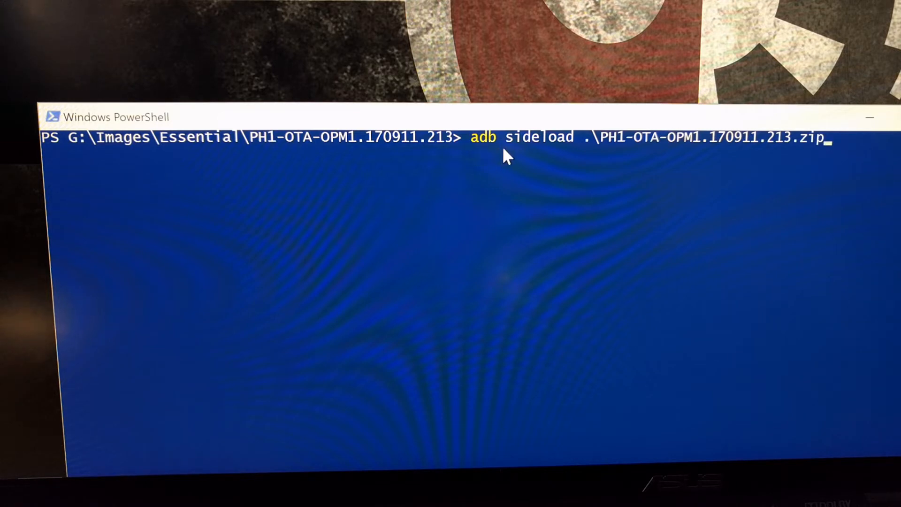
mouse_move(578, 157)
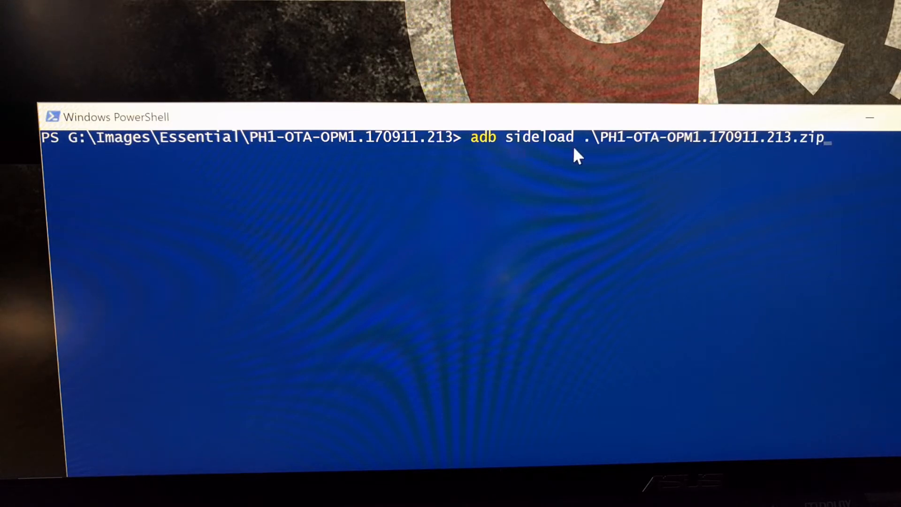
mouse_move(836, 149)
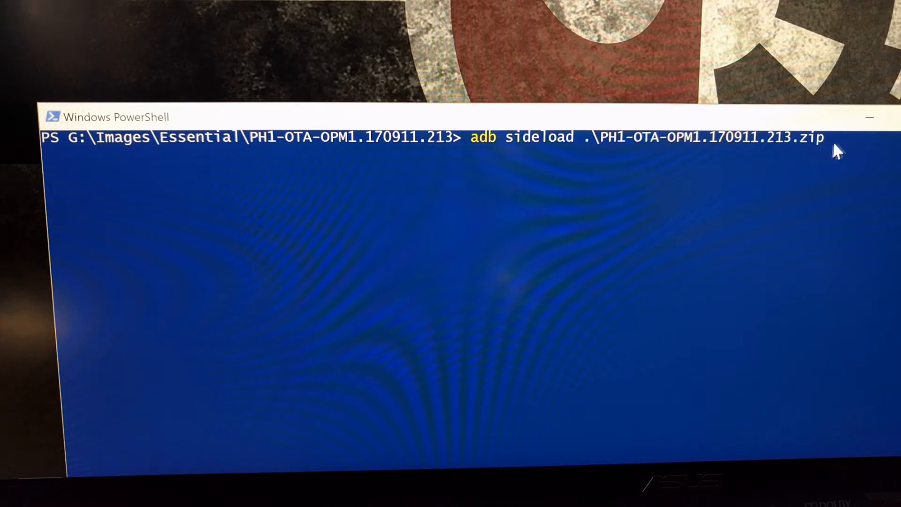
mouse_move(661, 158)
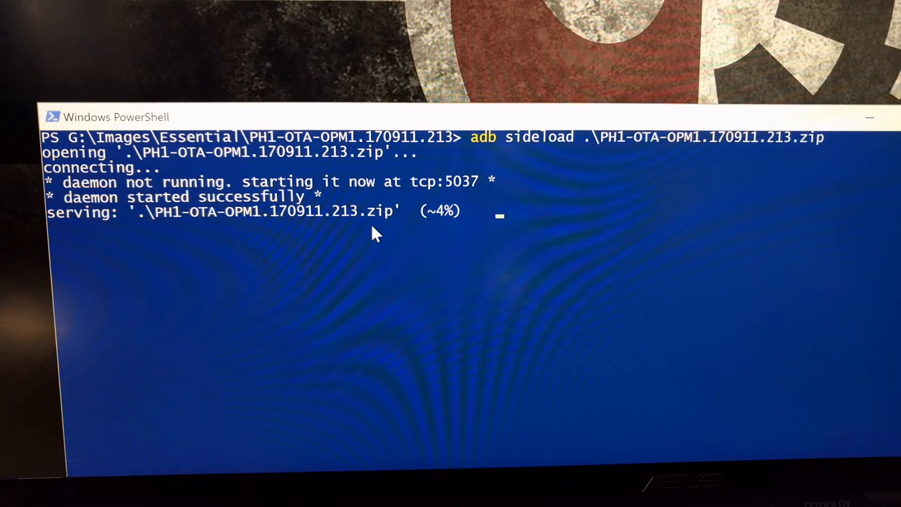
mouse_move(428, 233)
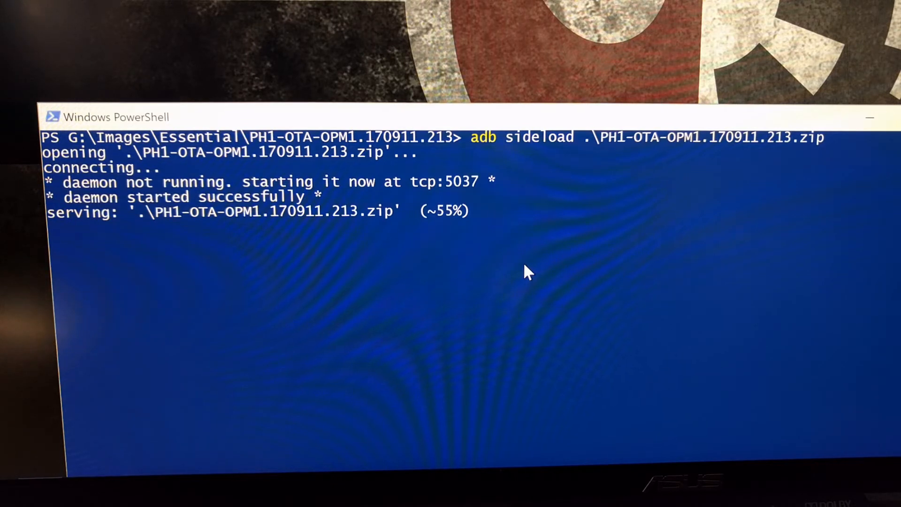
mouse_move(454, 249)
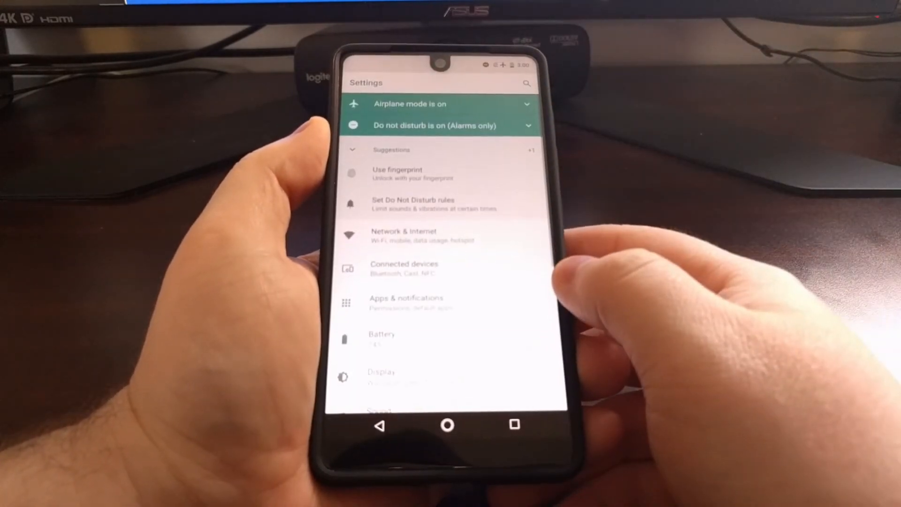
- Open System updates and confirm Android 8.0.0 with the December 5, 2017 patch
scroll(down, 3)
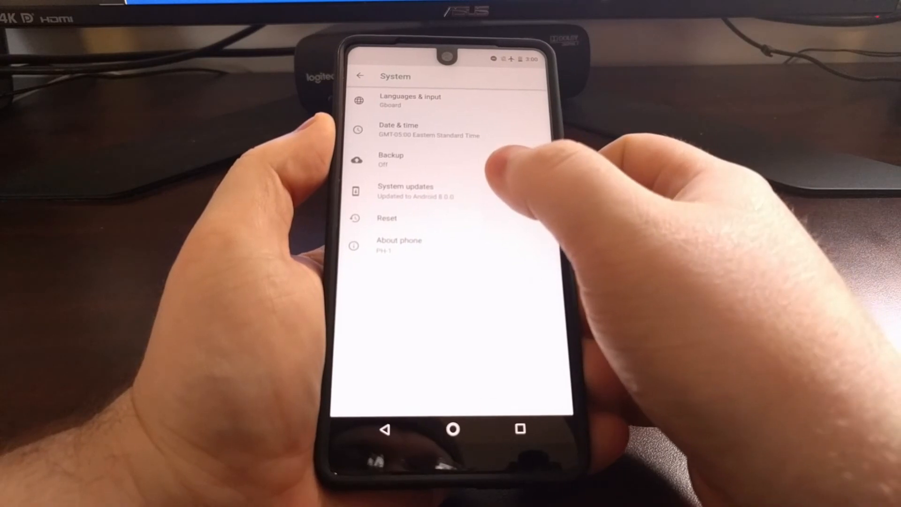
click(405, 191)
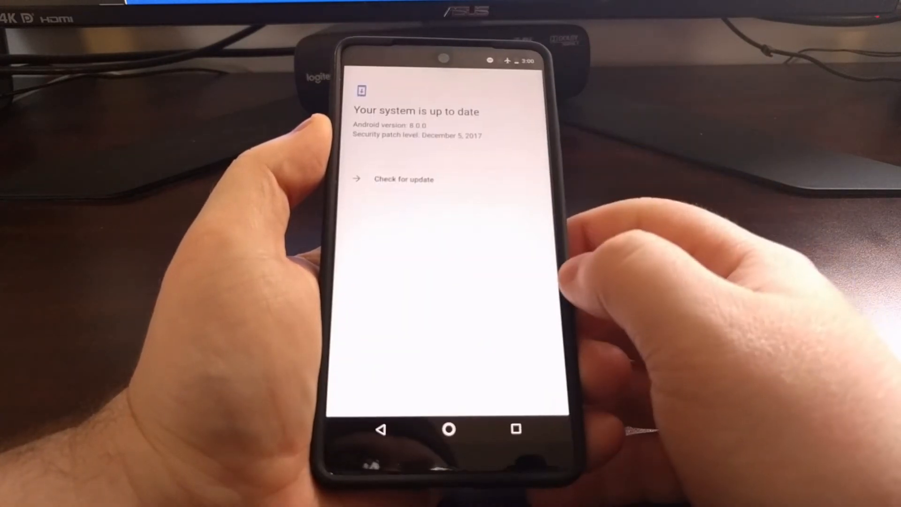